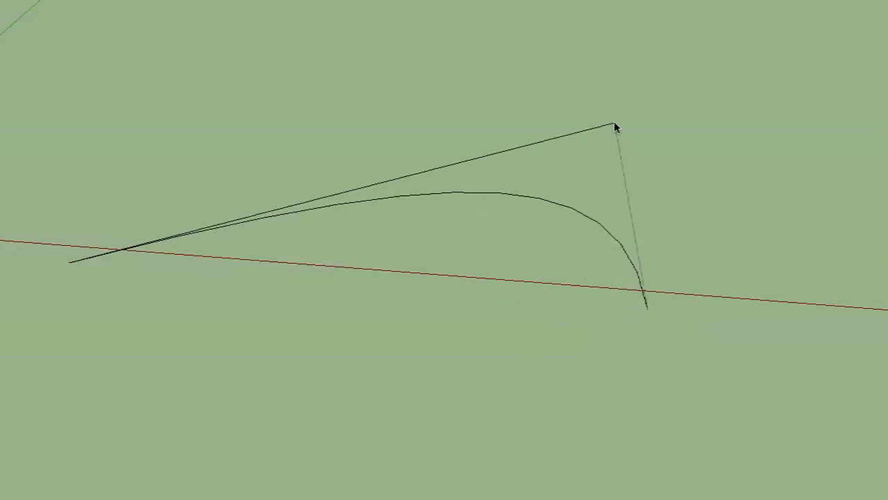
# Drag the Bezier curve's middle control point up and left to form a pointed peak.
pyautogui.moveTo(615, 129); pyautogui.dragTo(347, 24)
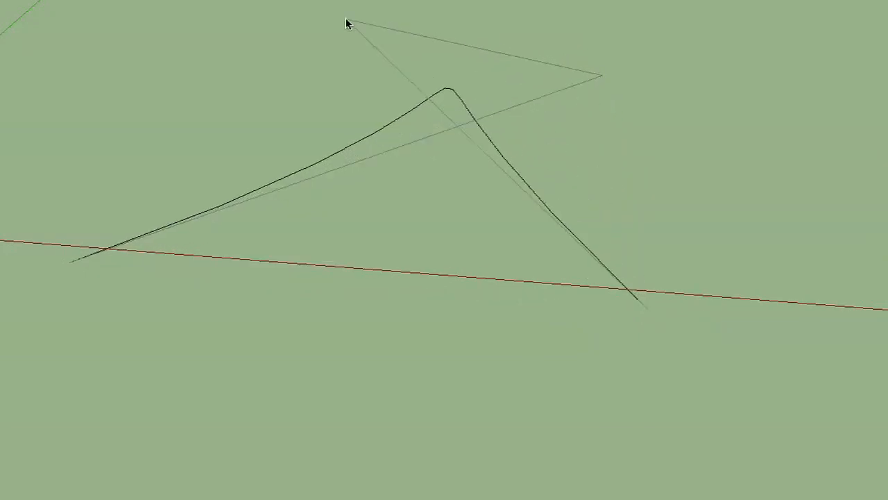